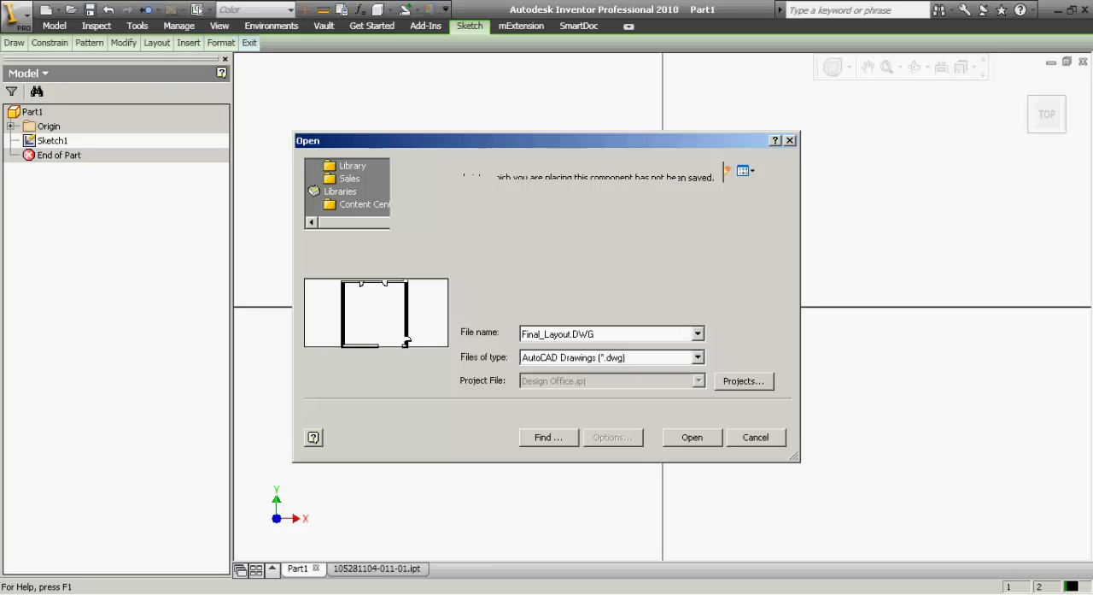
Choose Final_Layout.DWG for import, clear the layer selection and continue to the destination settings
{"action": "left_click", "coordinate": [692, 438]}
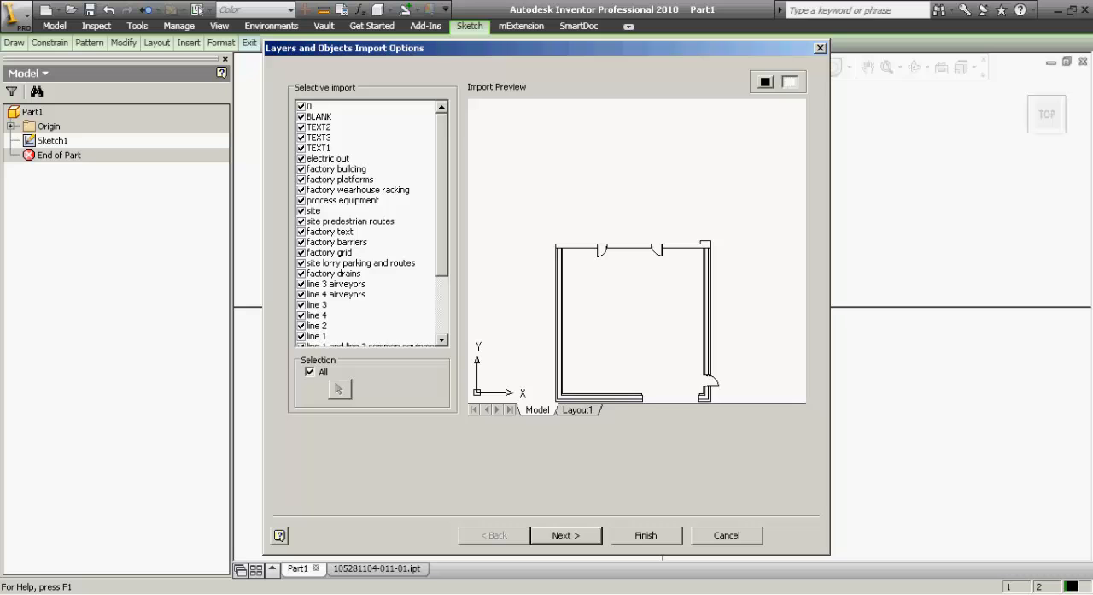
{"action": "left_click", "coordinate": [311, 371]}
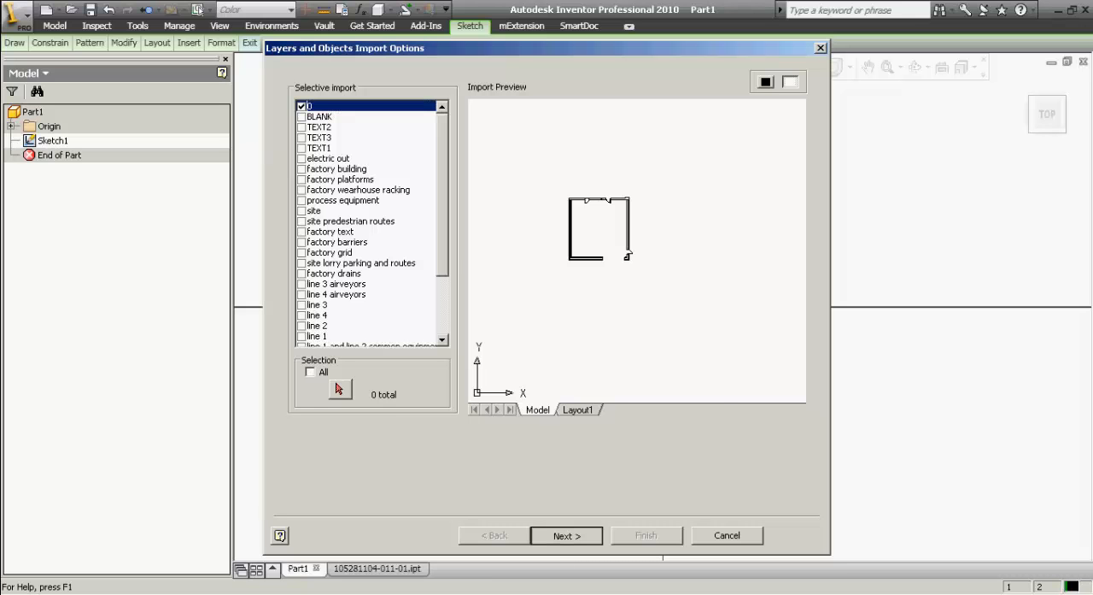
{"action": "left_click", "coordinate": [566, 535]}
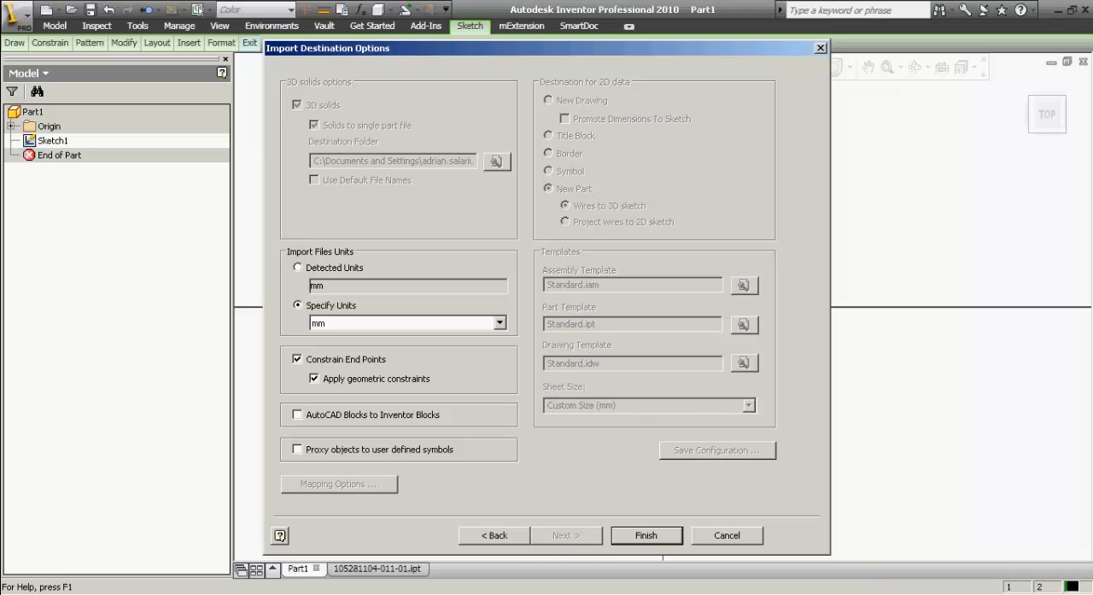
Select the whole wall outline in AutoCAD and copy it with a base point (Ctrl+Shift+C)
{"action": "left_click", "coordinate": [645, 534]}
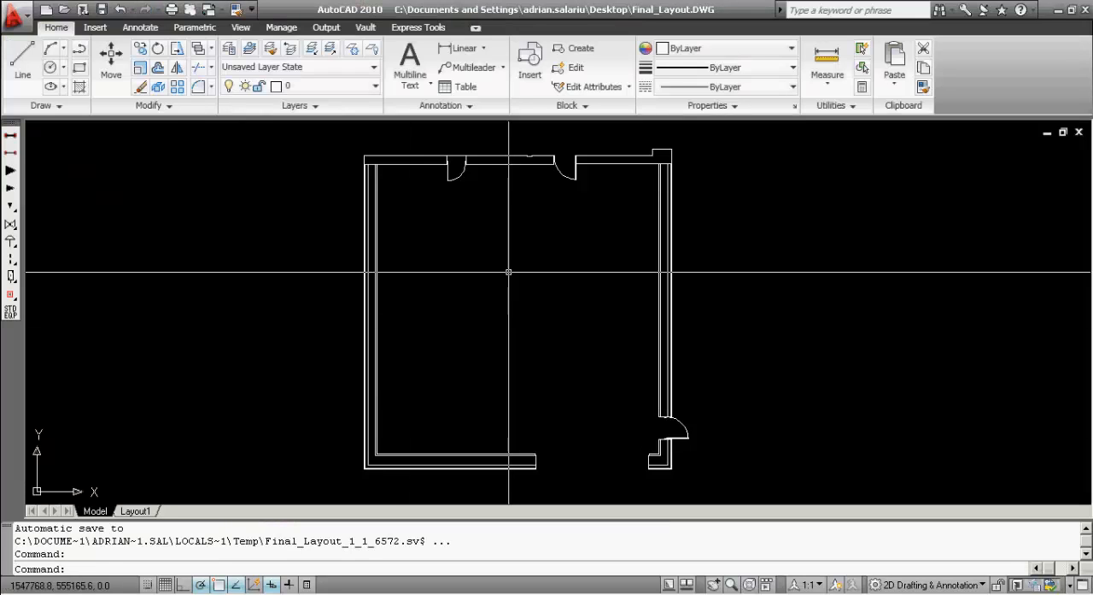
{"action": "key", "text": "ctrl+shift+c"}
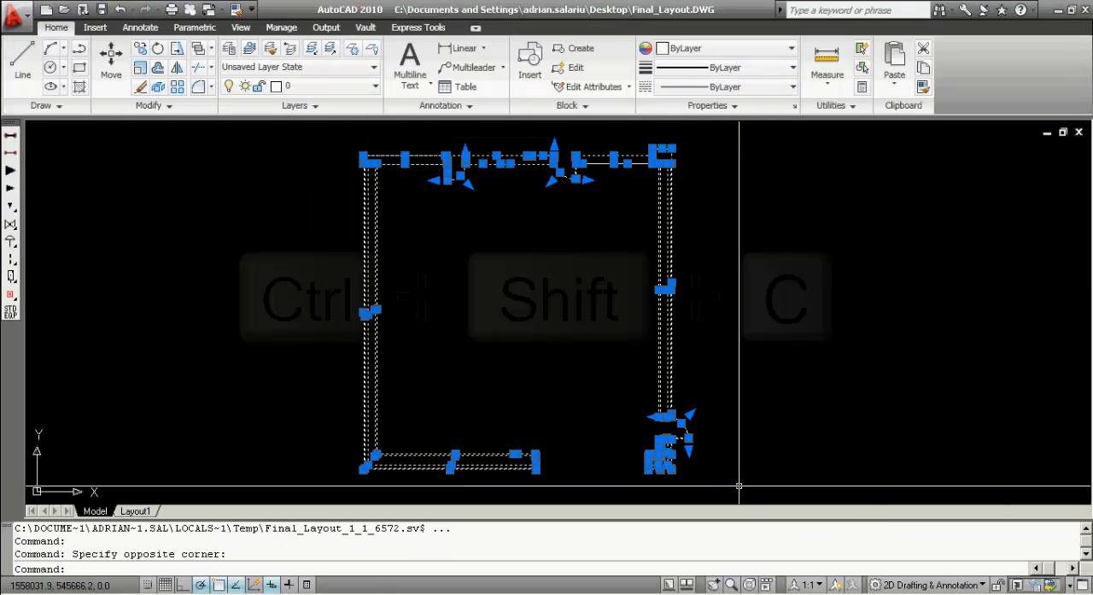
{"action": "key", "text": "ctrl+shift+c"}
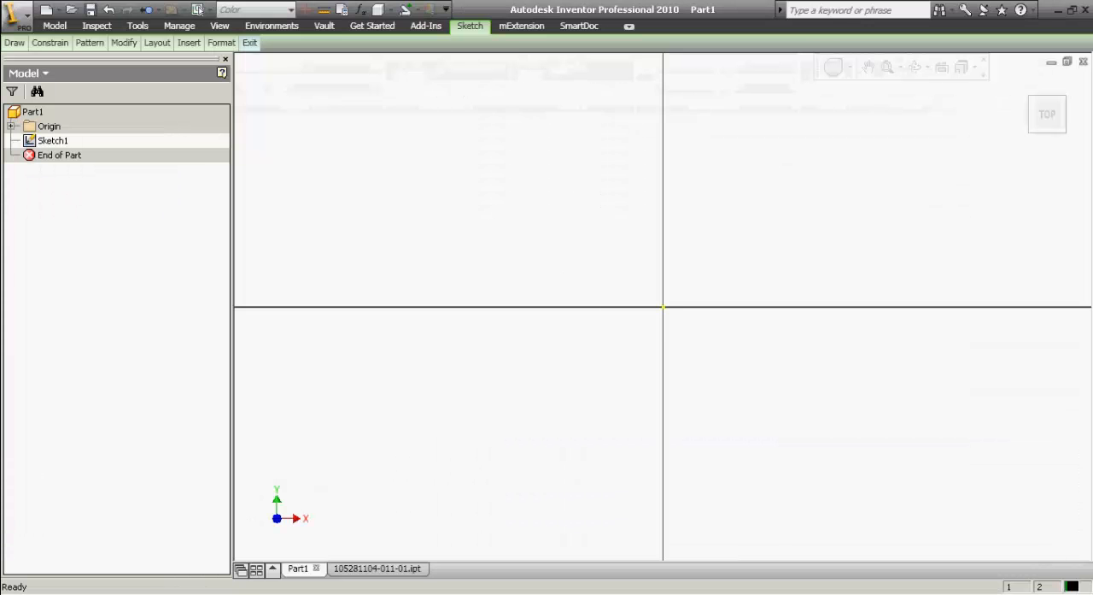
Paste the copied wall outline into Sketch1 of Part1 and place it
{"action": "key", "text": "ctrl+v"}
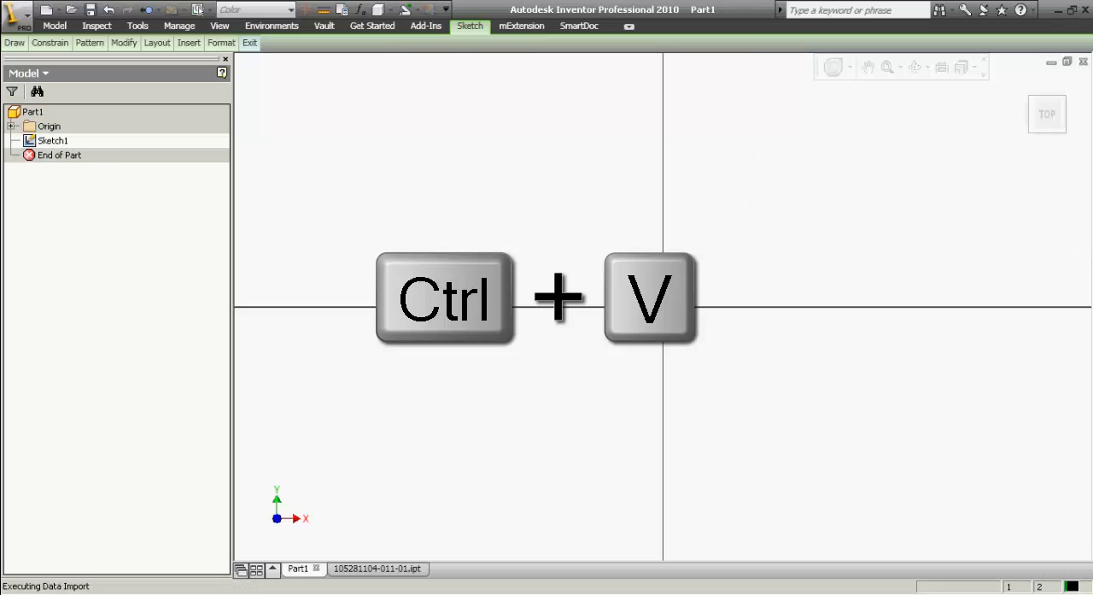
{"action": "key", "text": "ctrl+v"}
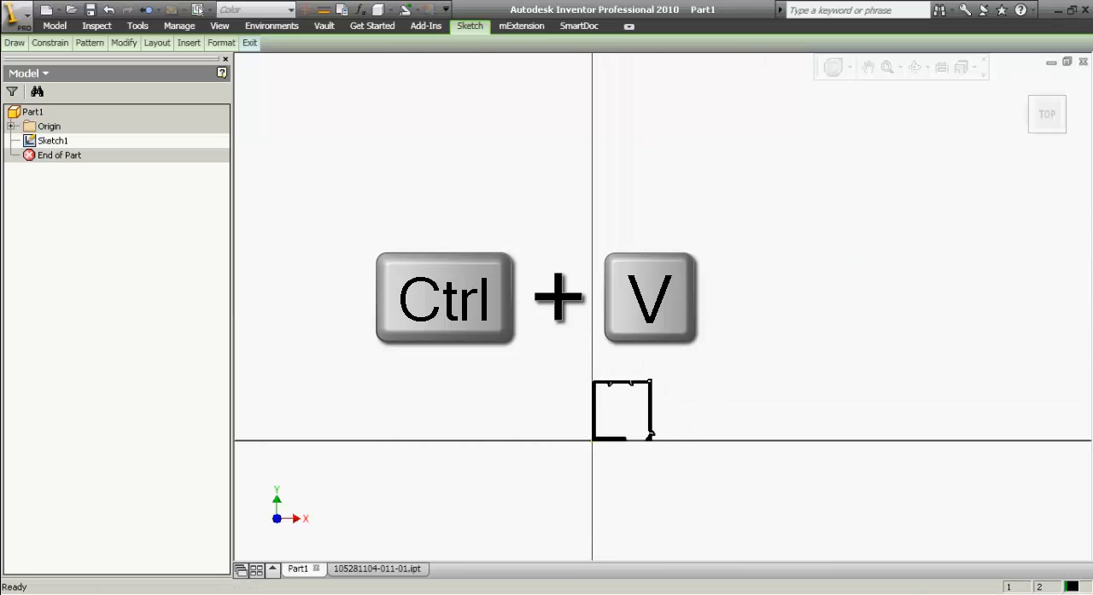
{"action": "key", "text": "ctrl+v"}
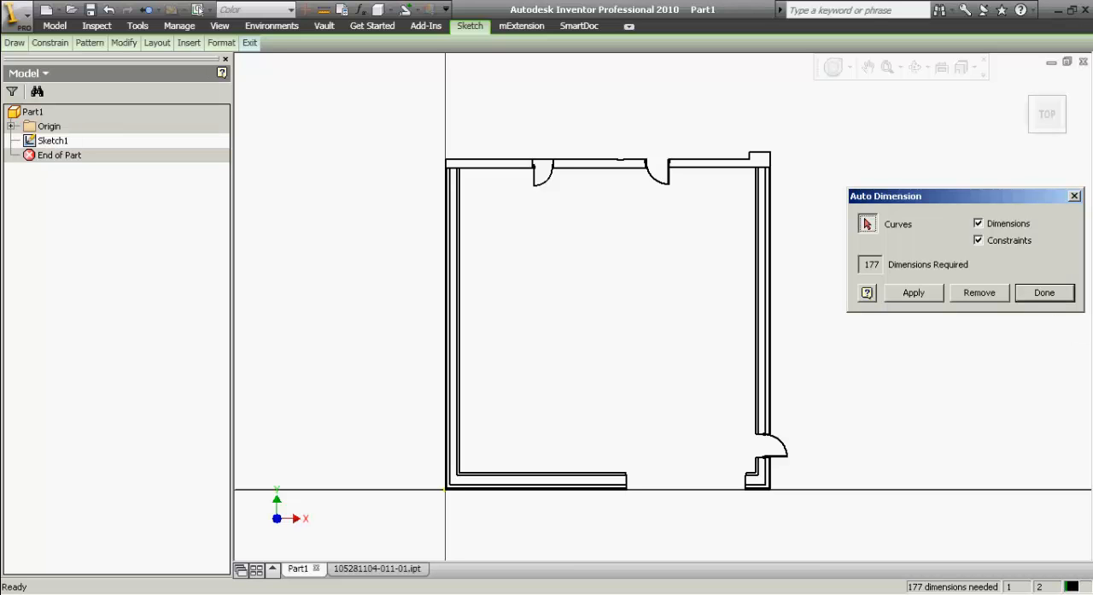
Auto-constrain the layout geometry, try automatic dimensions then remove them, leaving 99 dimensions needed
{"action": "left_click", "coordinate": [977, 222]}
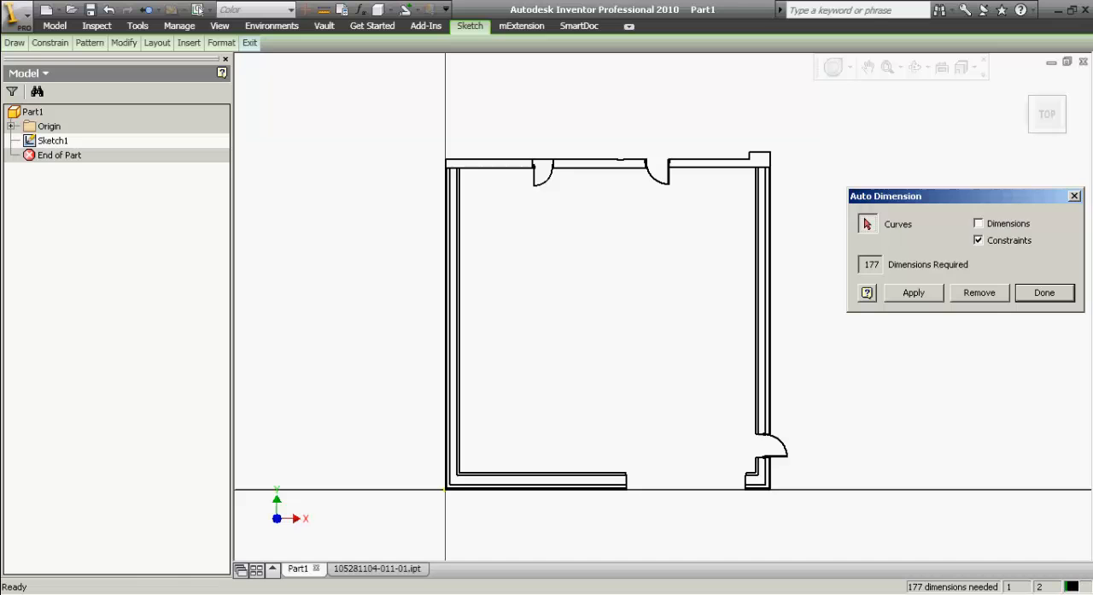
{"action": "left_click", "coordinate": [912, 292]}
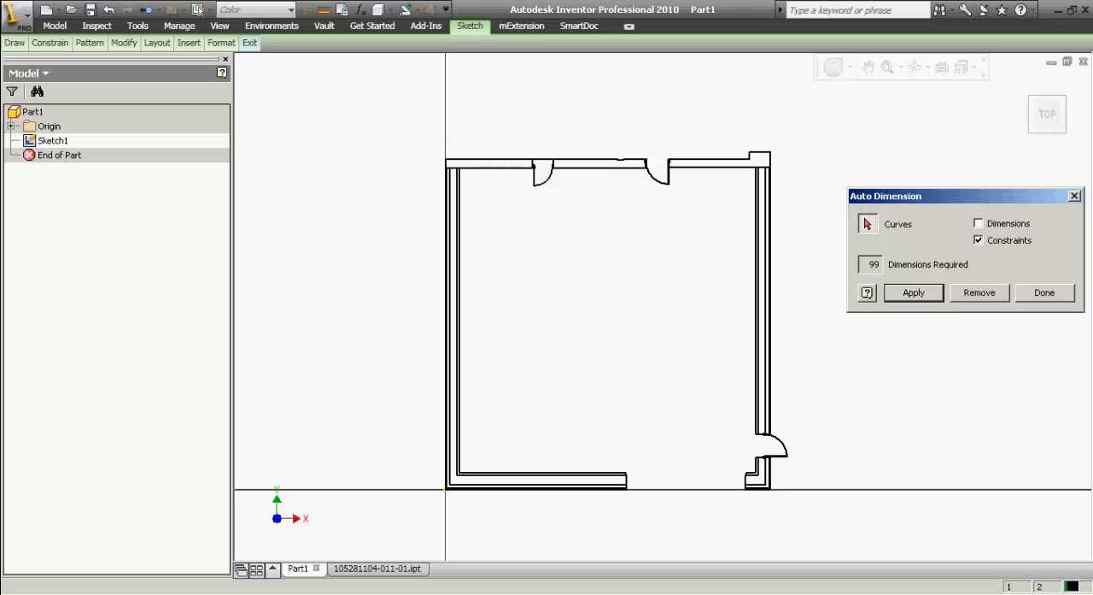
{"action": "left_click", "coordinate": [912, 292]}
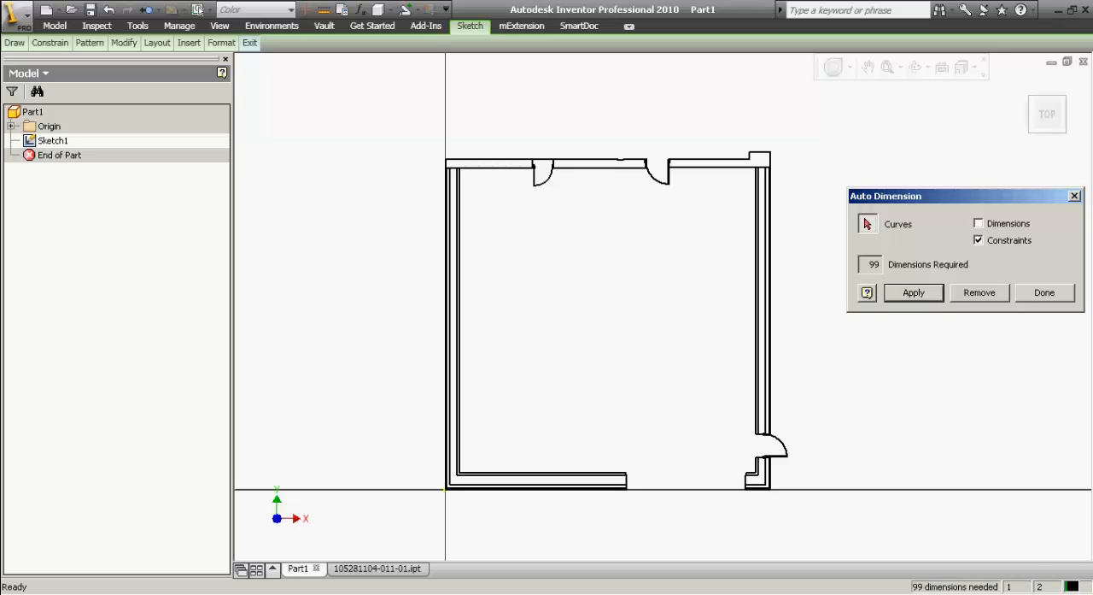
{"action": "left_click", "coordinate": [977, 222]}
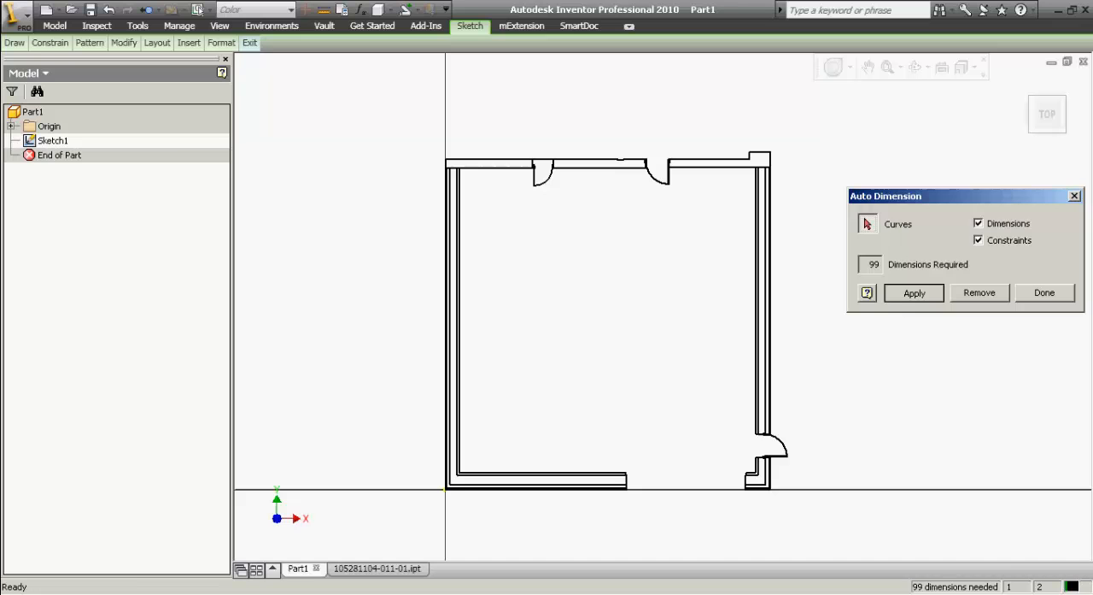
{"action": "left_click", "coordinate": [914, 292]}
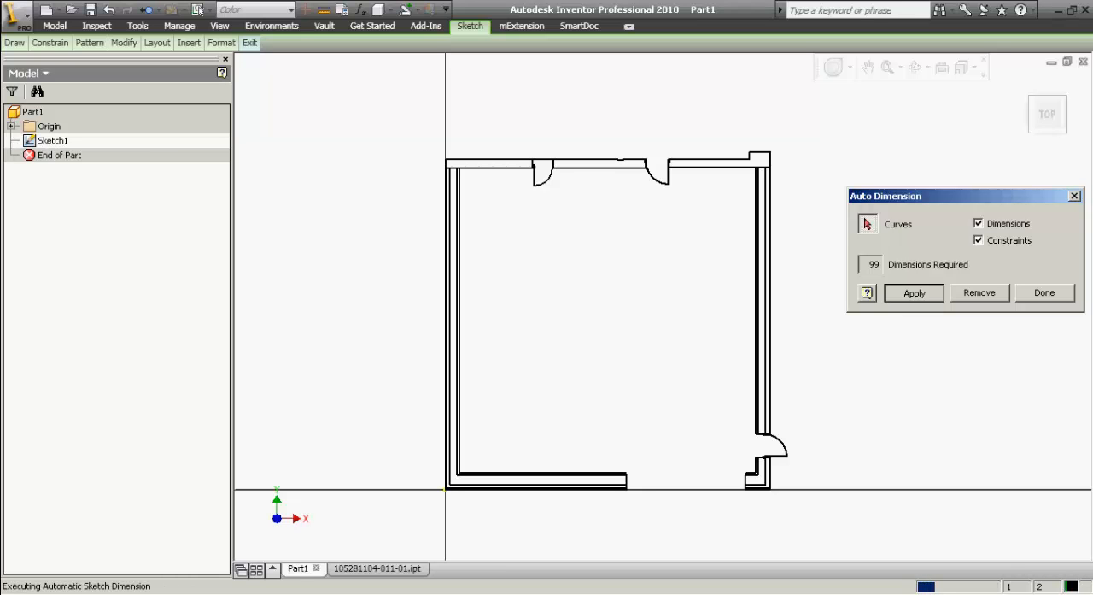
{"action": "left_click", "coordinate": [912, 292]}
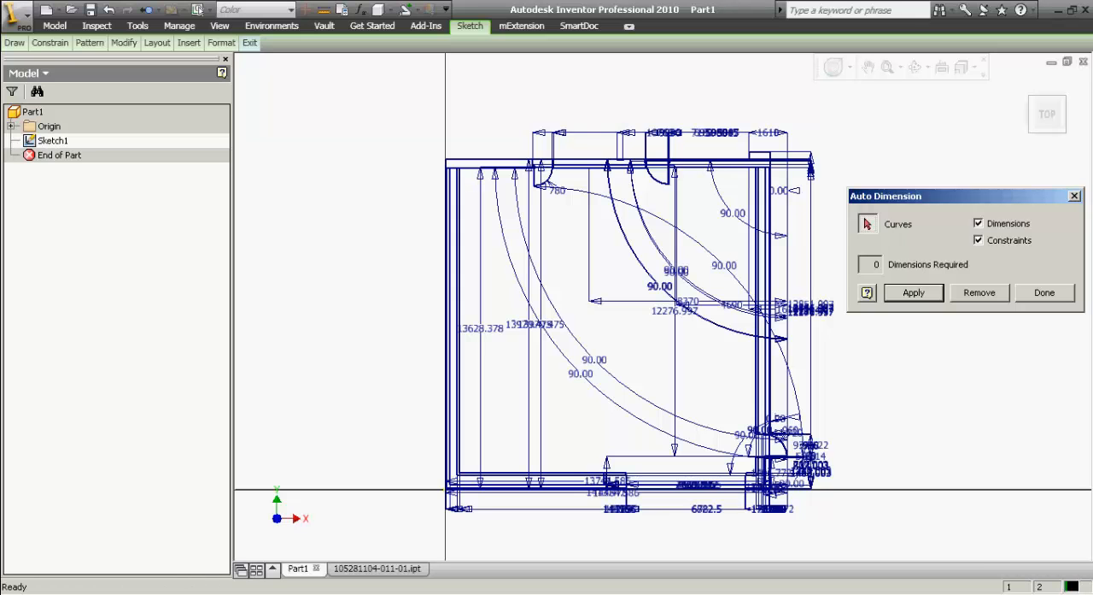
{"action": "left_click", "coordinate": [979, 292]}
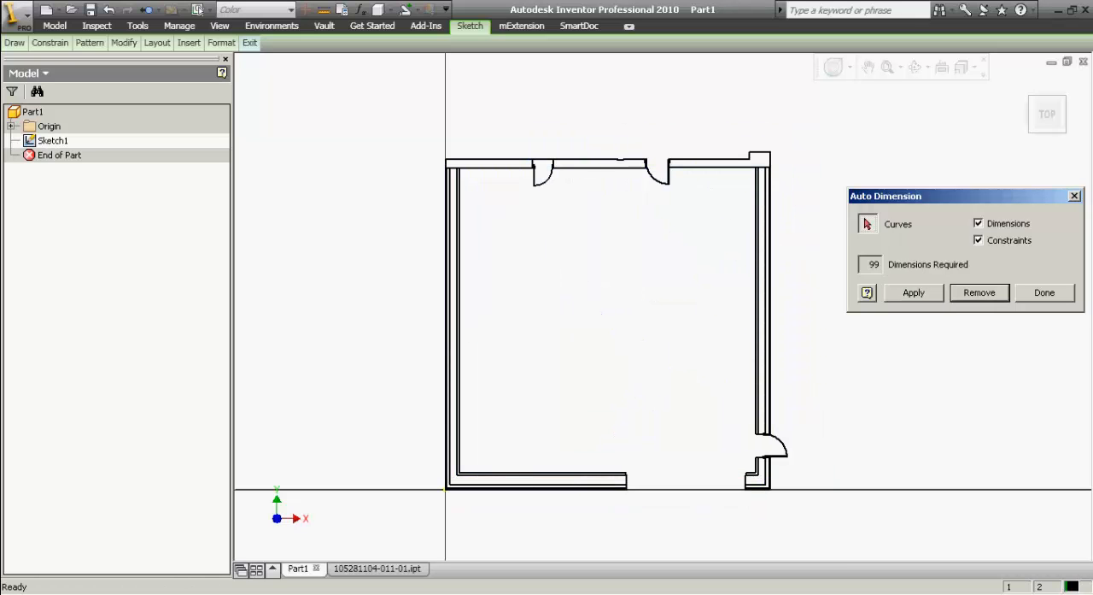
{"action": "left_click", "coordinate": [1044, 292]}
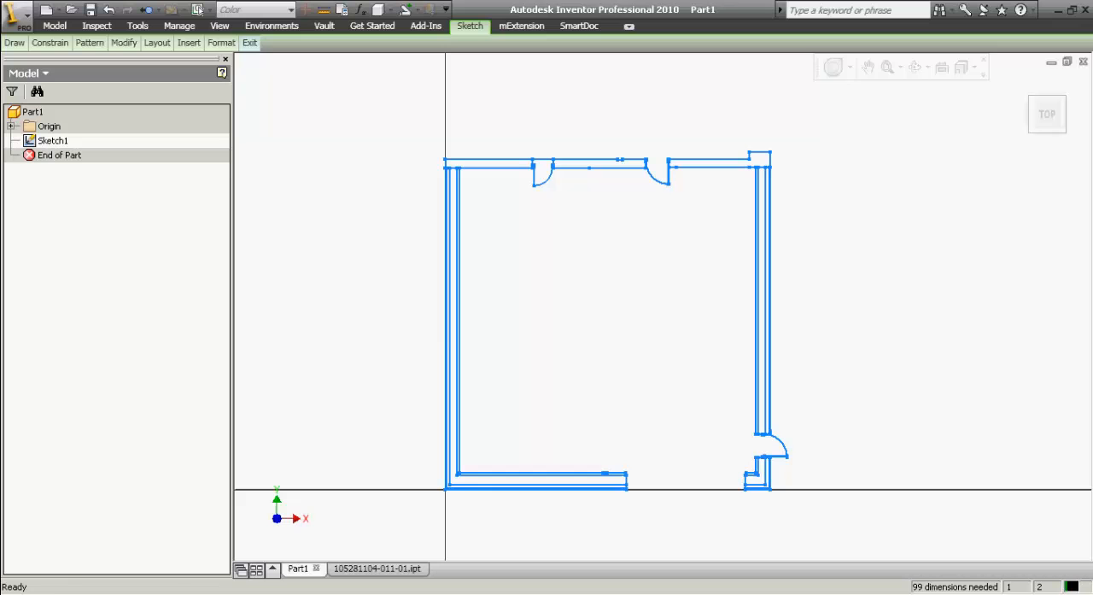
Create a sketch block named Layout from the wall outline with its insert point at the wall corner
{"action": "left_click", "coordinate": [158, 43]}
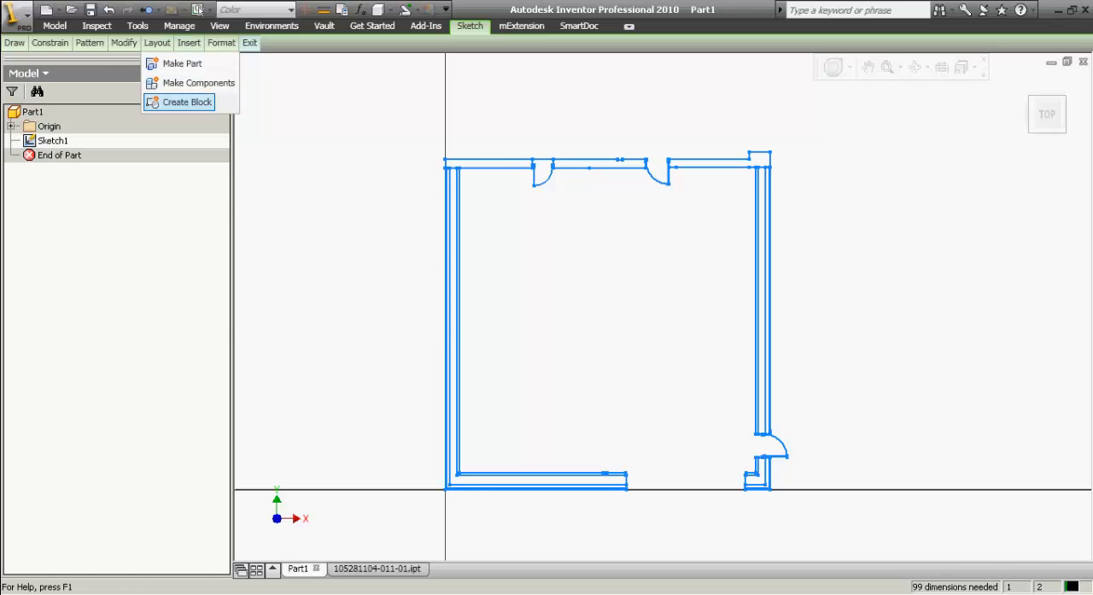
{"action": "left_click", "coordinate": [184, 103]}
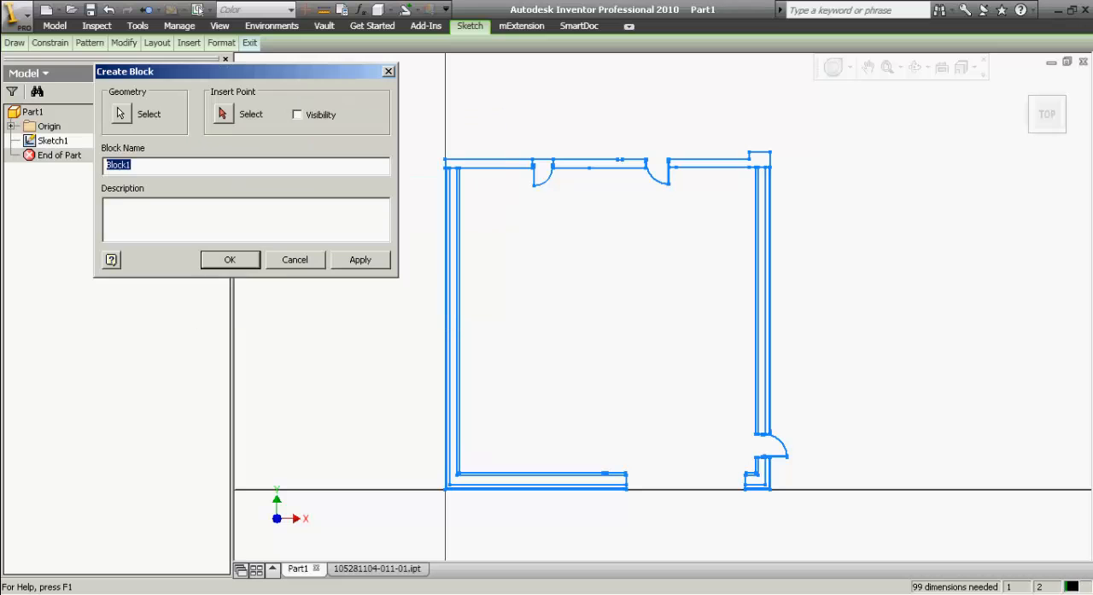
{"action": "type", "text": "LAYOU"}
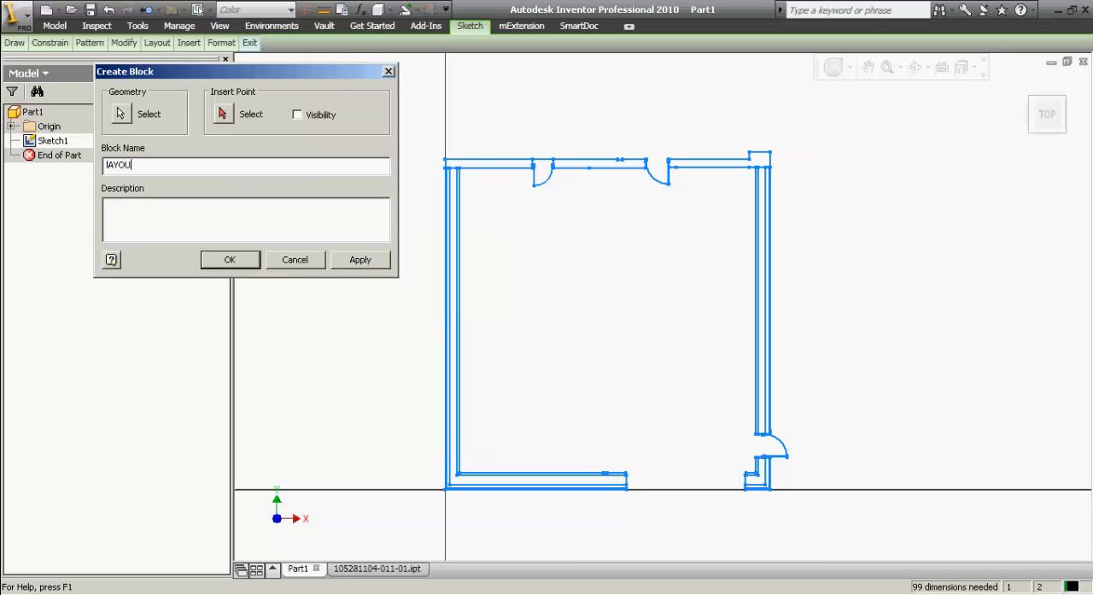
{"action": "type", "text": "Layout"}
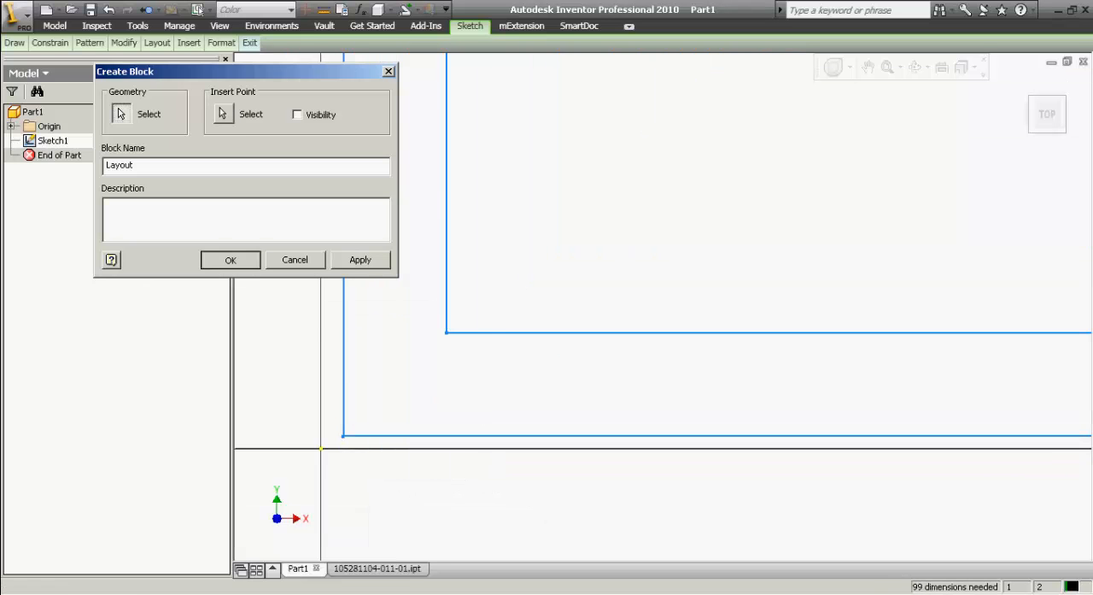
{"action": "left_click", "coordinate": [228, 260]}
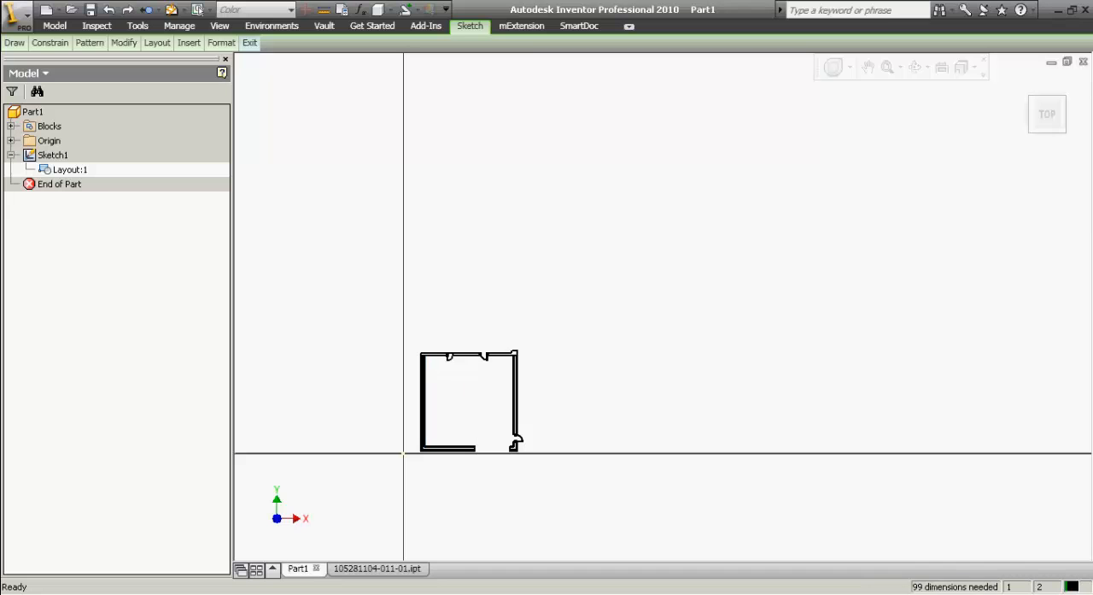
Finish Sketch1, returning to part modelling with the Layout block outline kept
{"action": "left_click", "coordinate": [70, 167]}
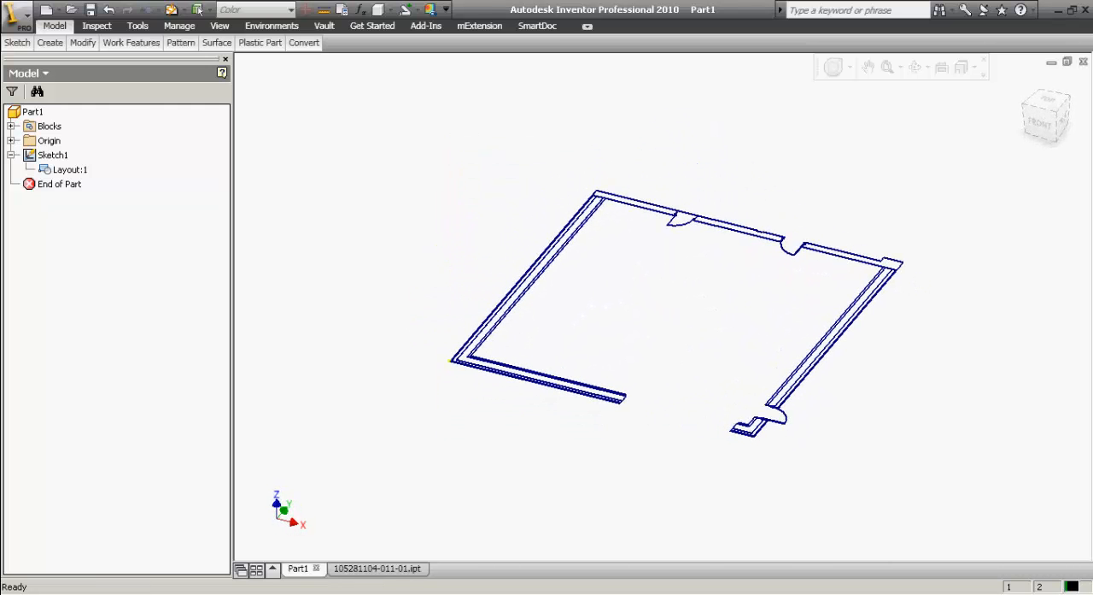
{"action": "left_click", "coordinate": [373, 568]}
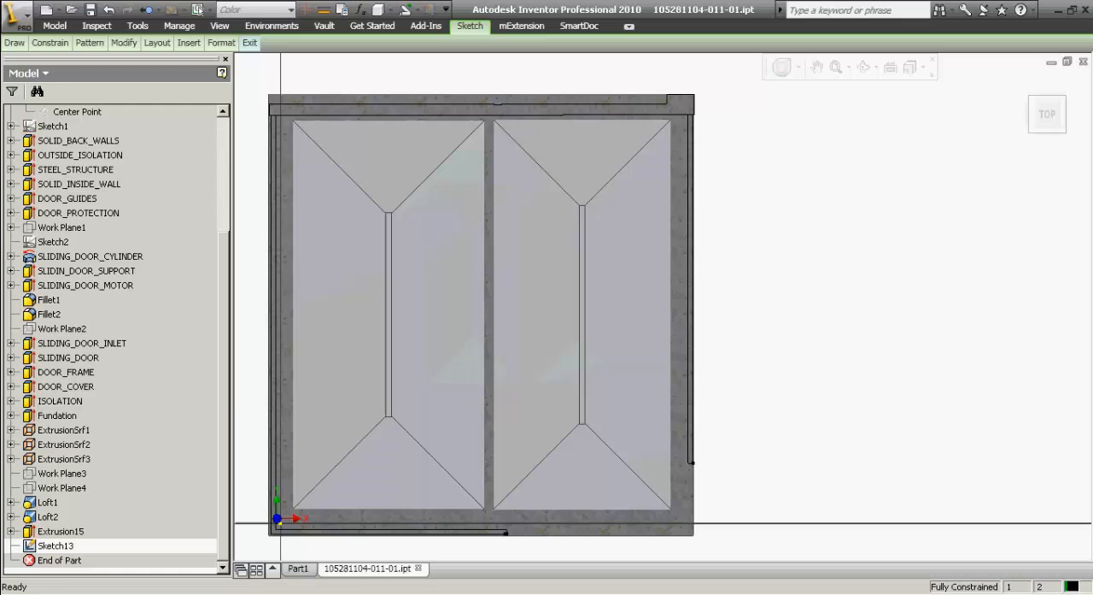
Zoom to the door and bring up the sketch context commands for Auto Dimension
{"action": "scroll", "scroll_direction": "down", "scroll_amount": 3}
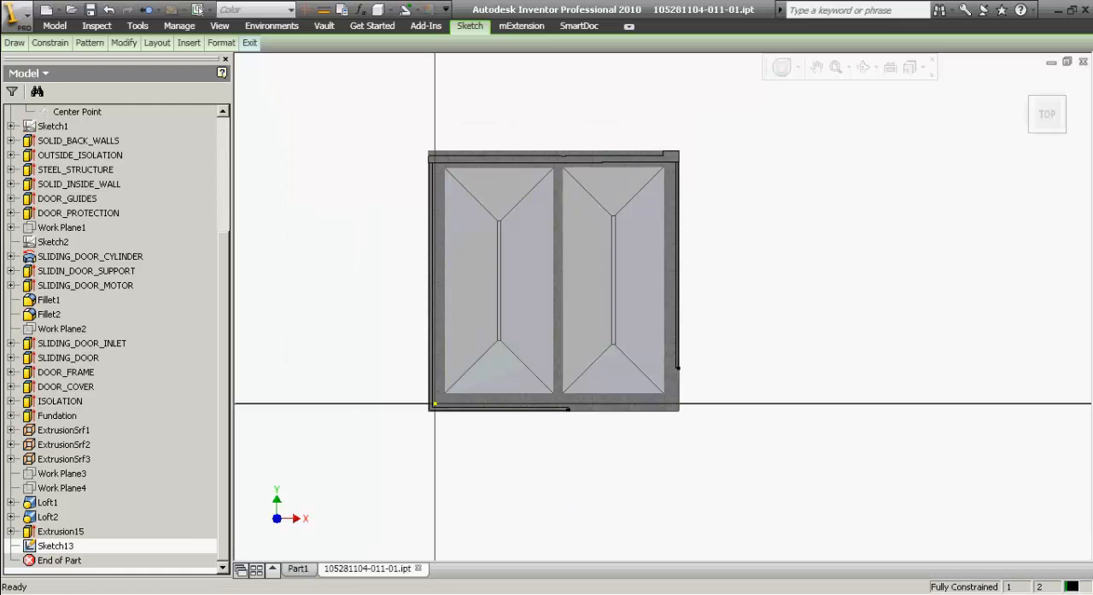
{"action": "right_click", "coordinate": [55, 545]}
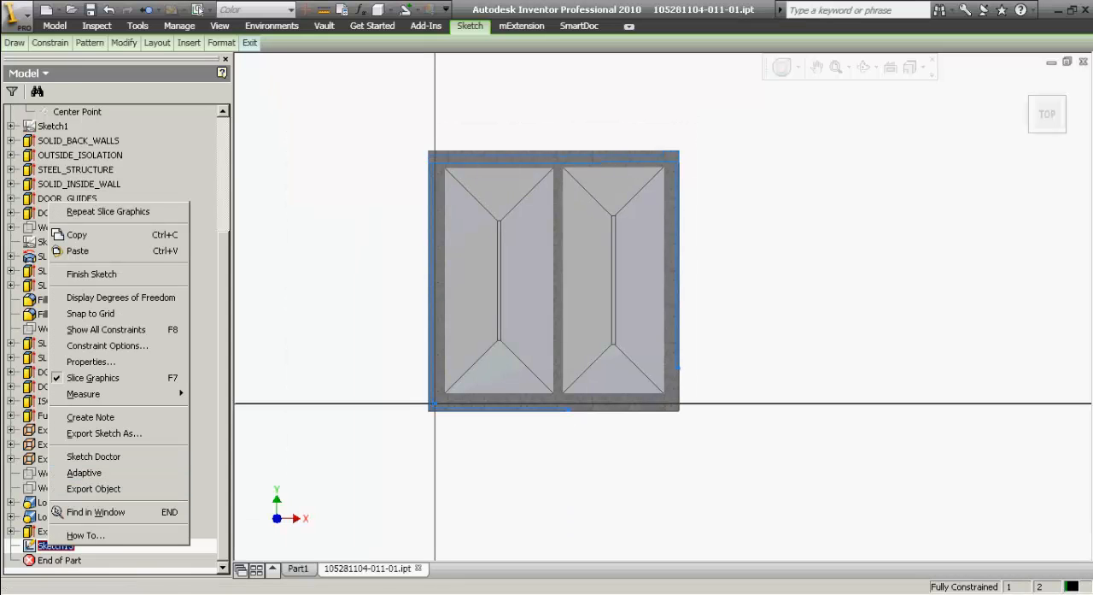
{"action": "mouse_move", "coordinate": [92, 455]}
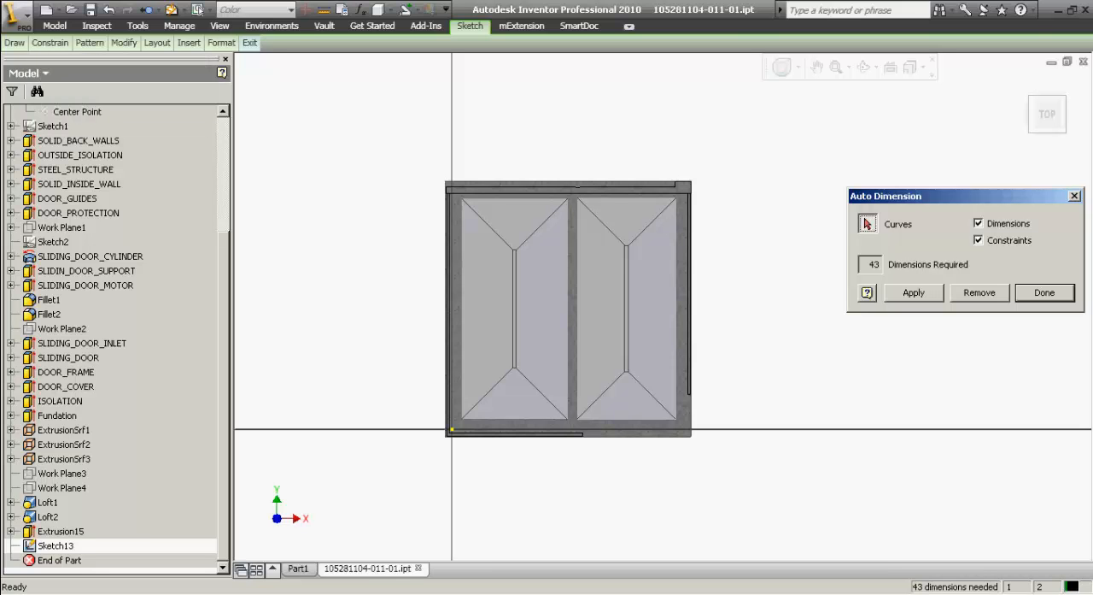
Apply automatic constraints without dimensions to Sketch13, cutting required dimensions to 25
{"action": "left_click", "coordinate": [978, 222]}
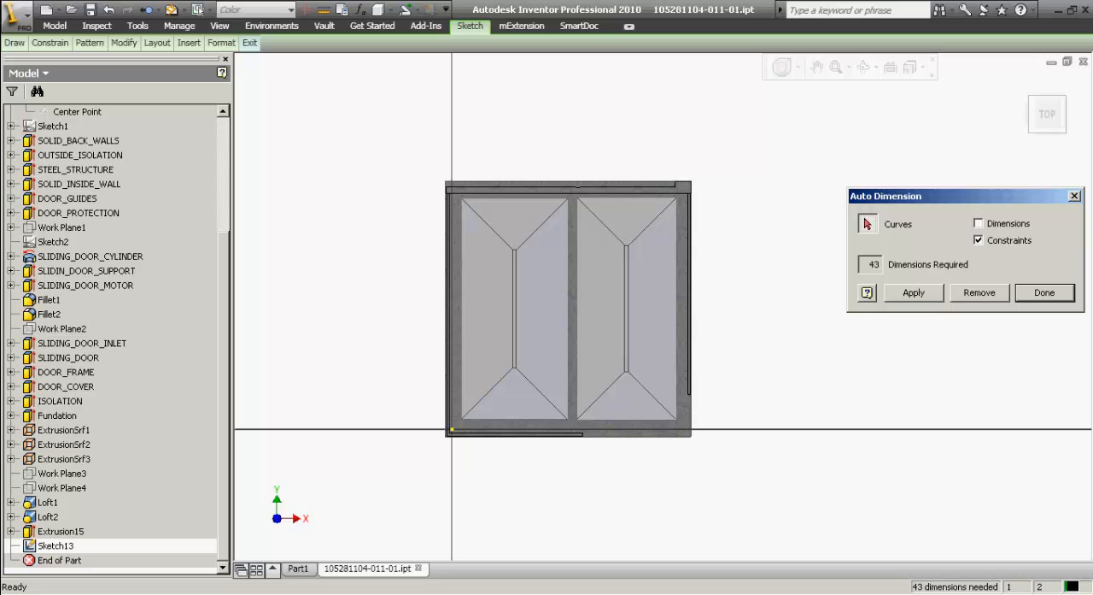
{"action": "left_click", "coordinate": [912, 292]}
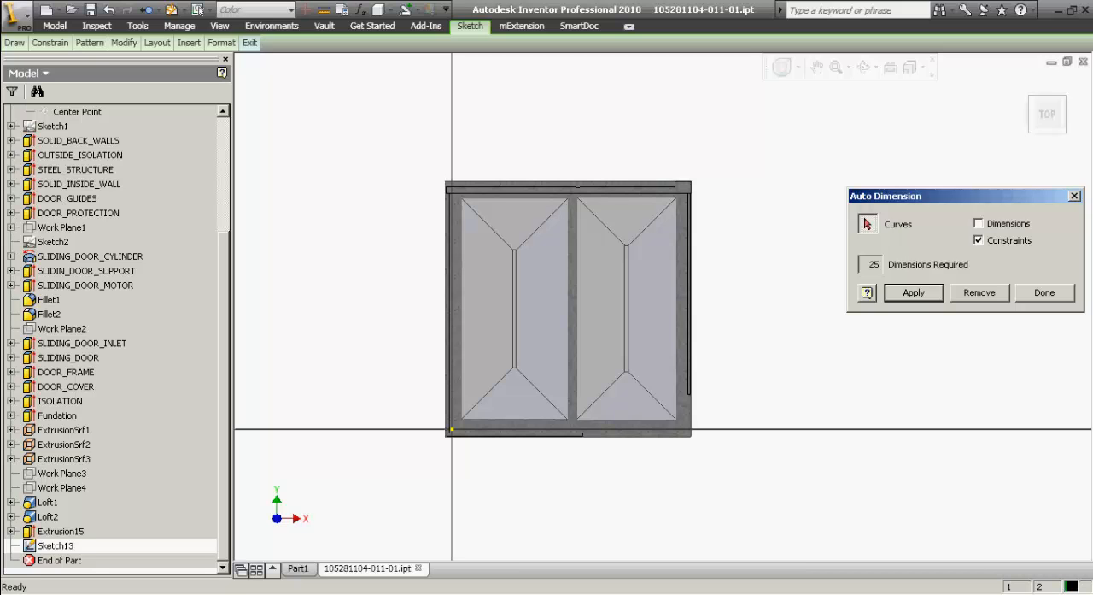
{"action": "left_click", "coordinate": [1044, 292]}
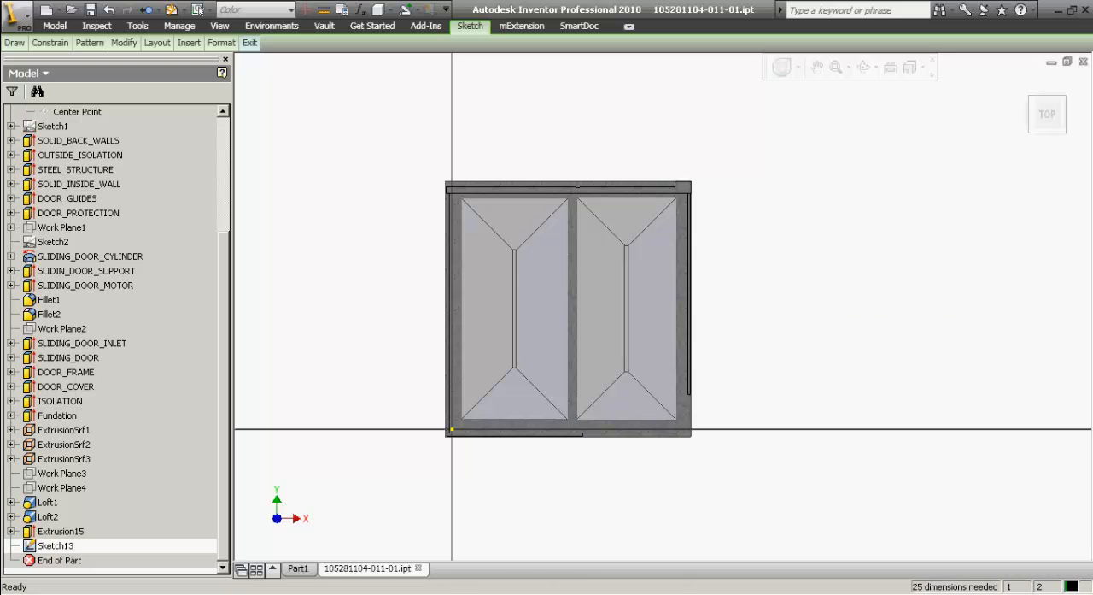